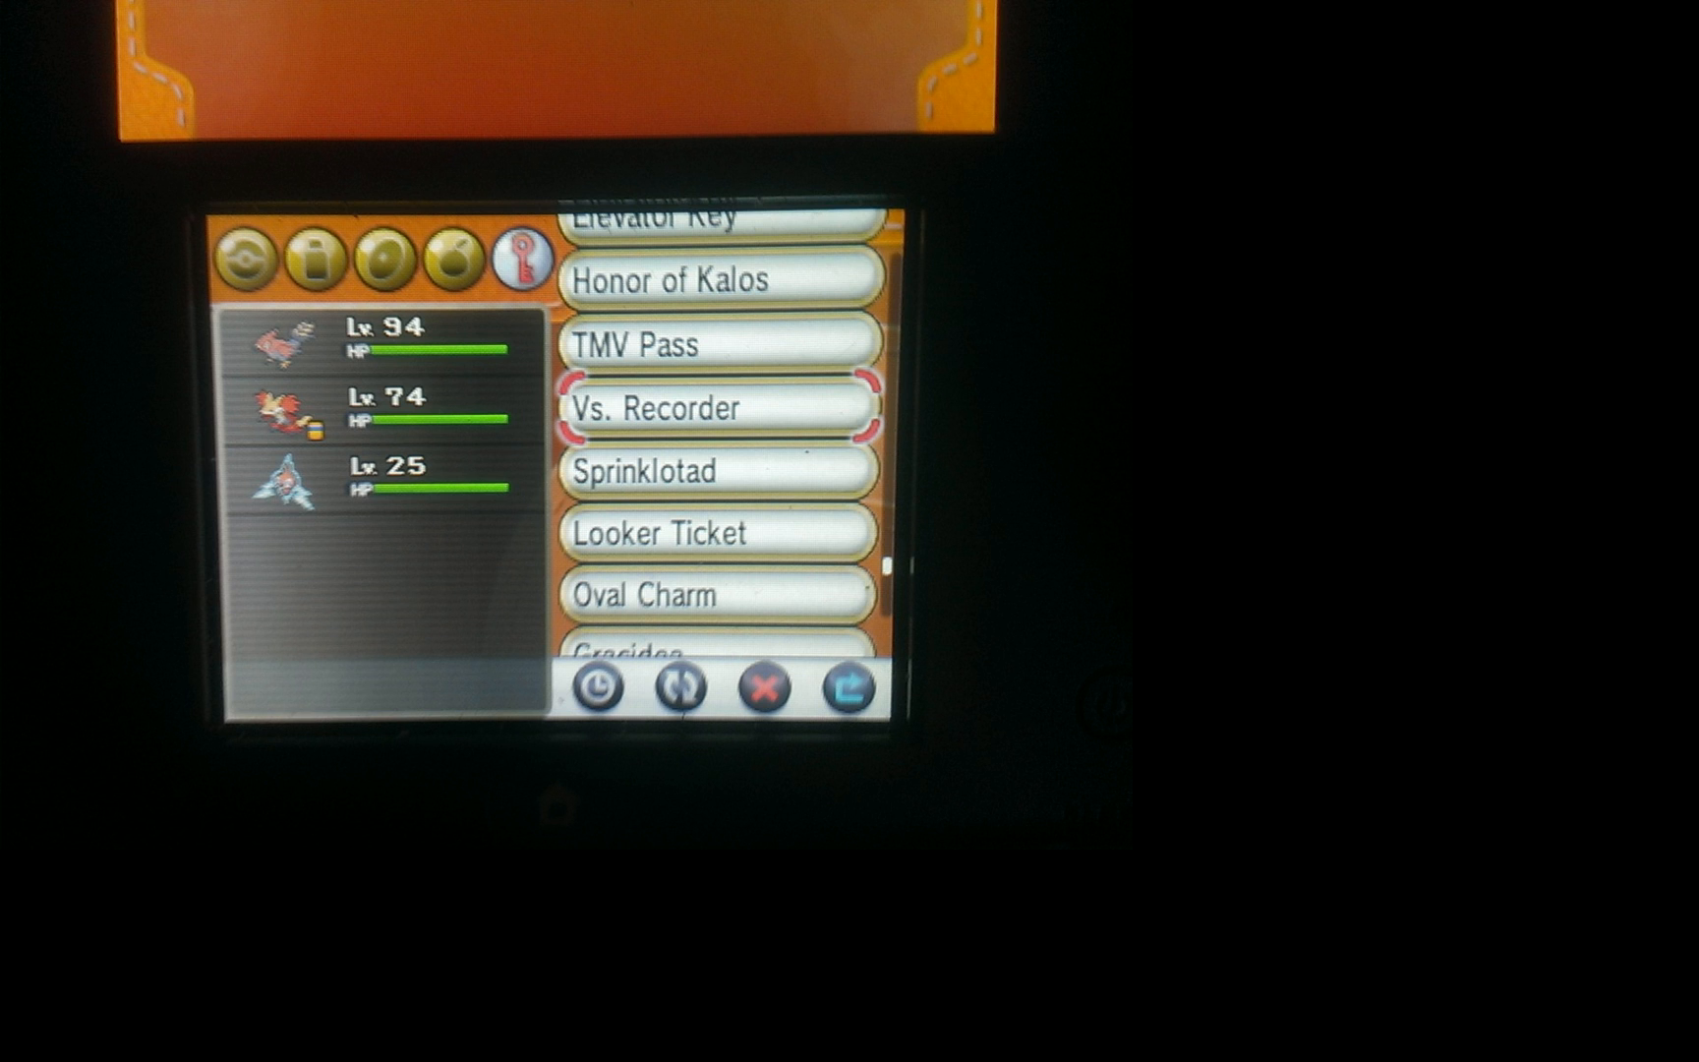
- Launch the Vs. Recorder from the Bag's Key Items pocket
click(715, 407)
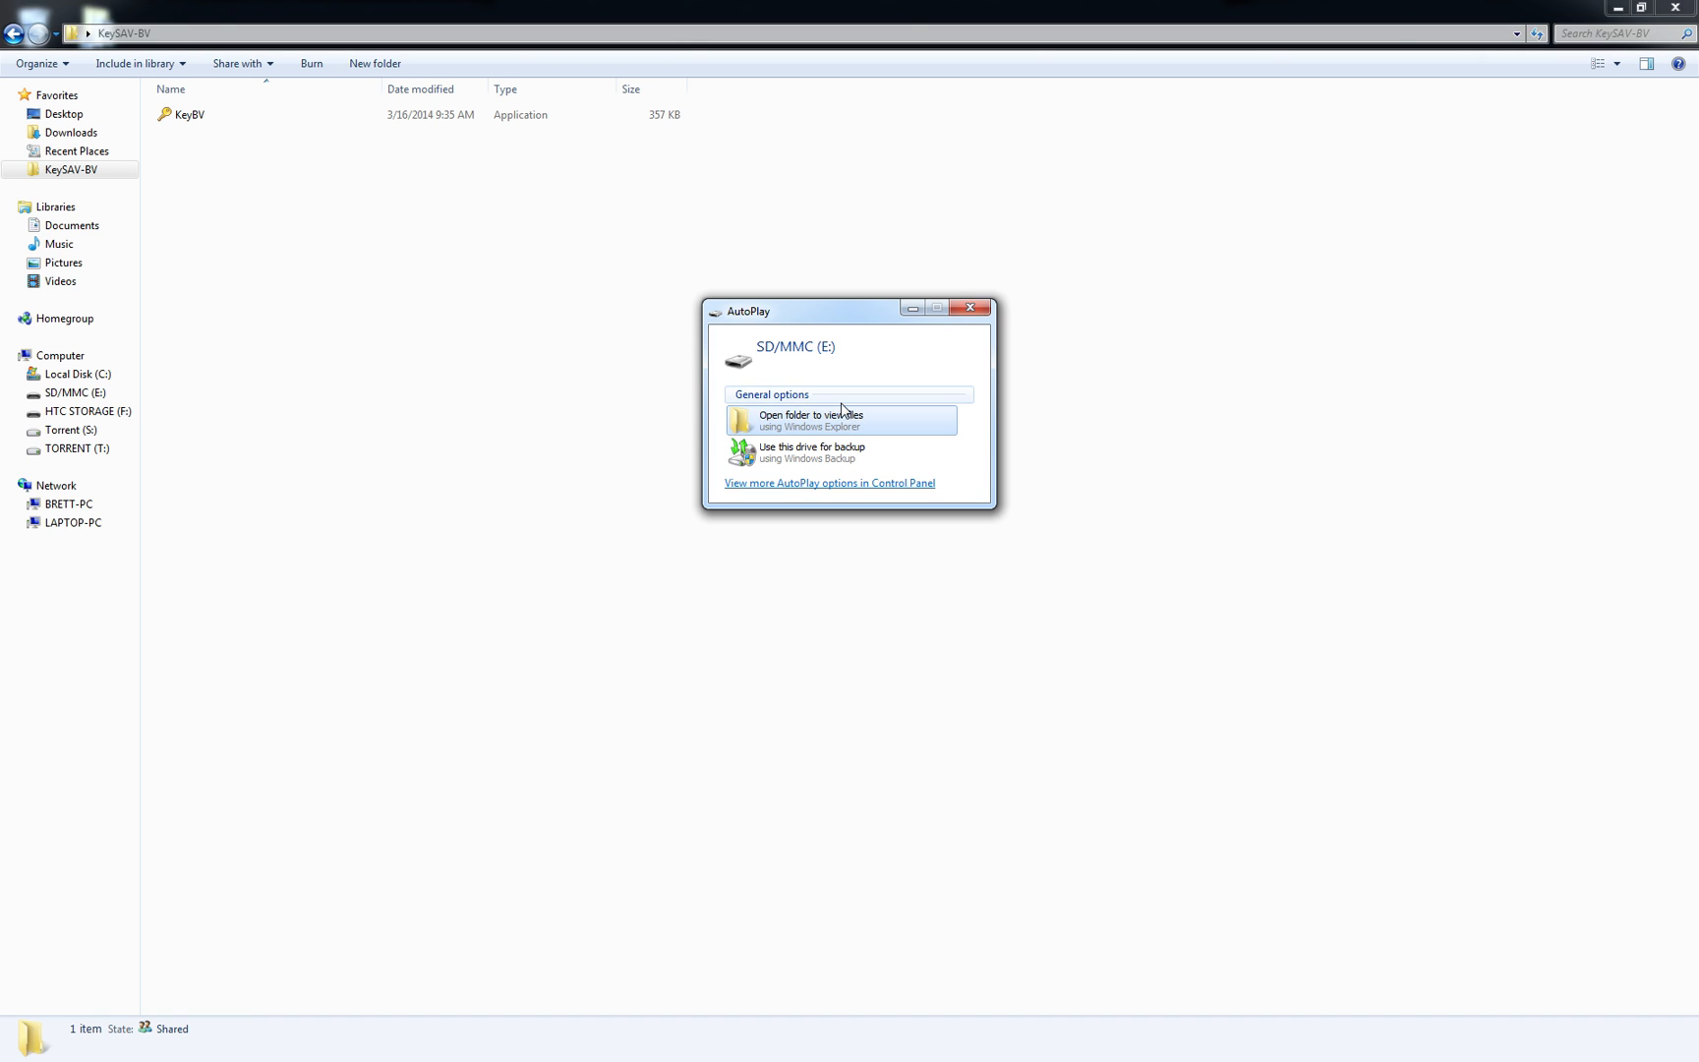
- Browse the SD/MMC (E:) drive, search for 0000055d, and enter that folder with 00000000 selected
click(969, 308)
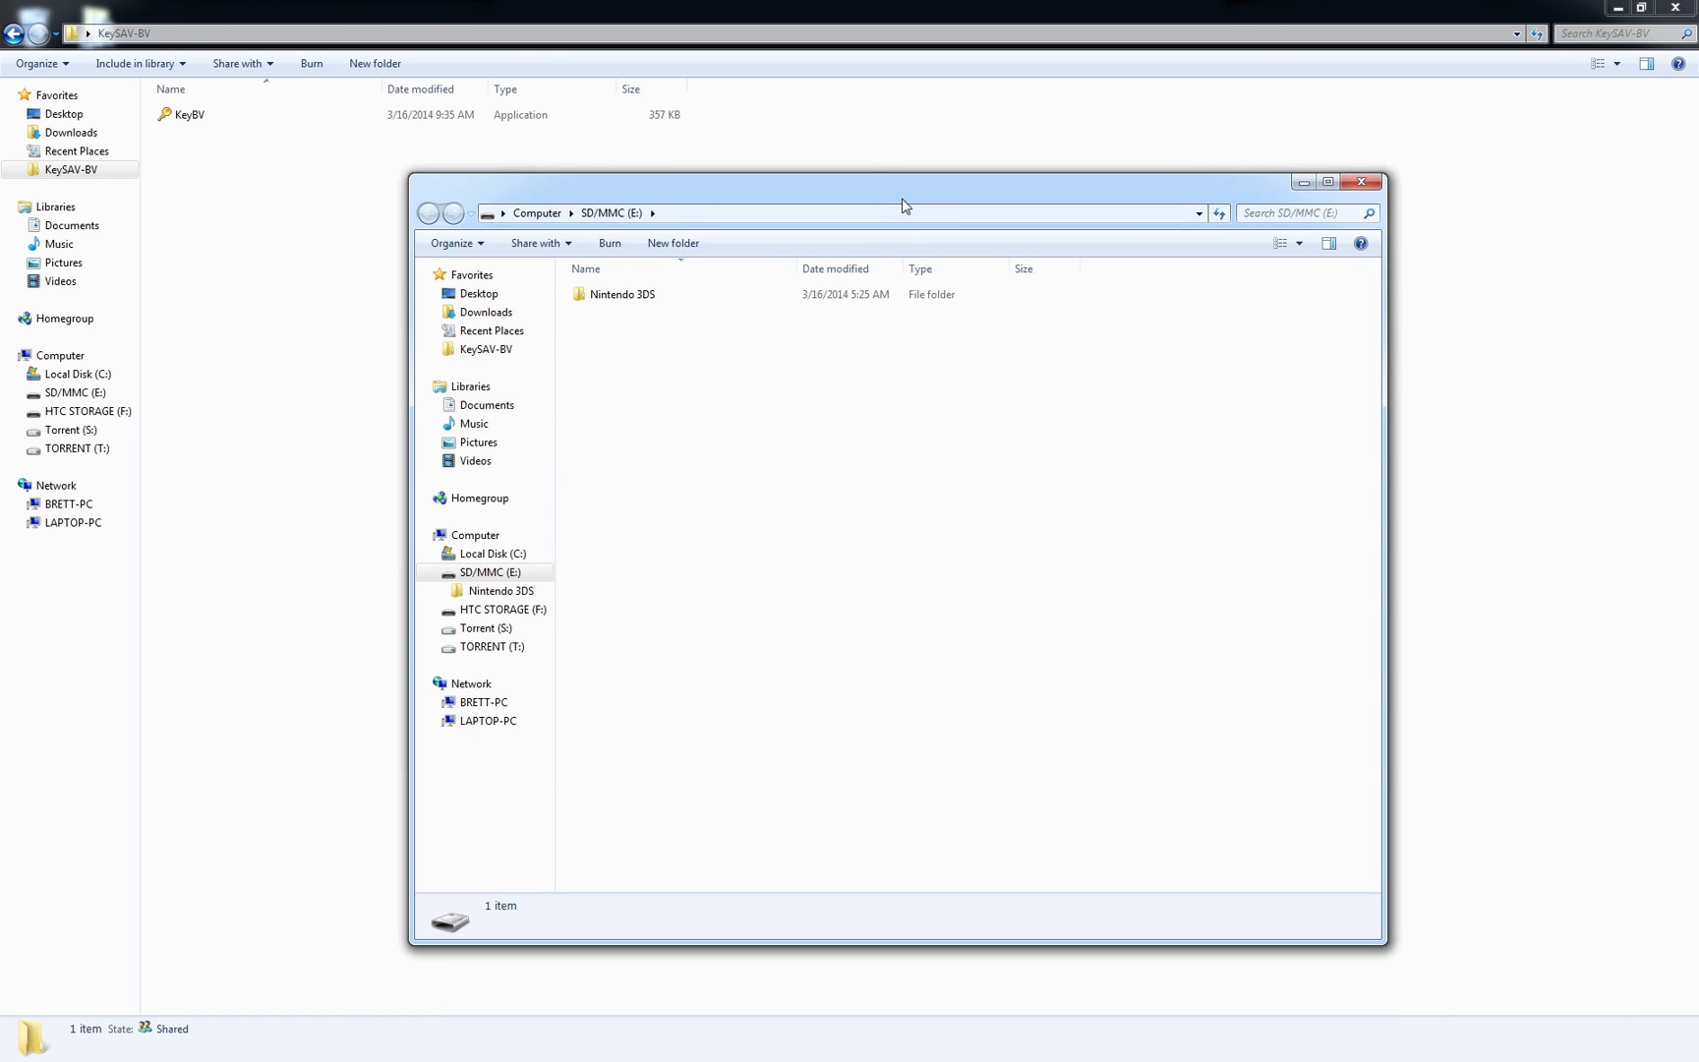
click(1298, 212)
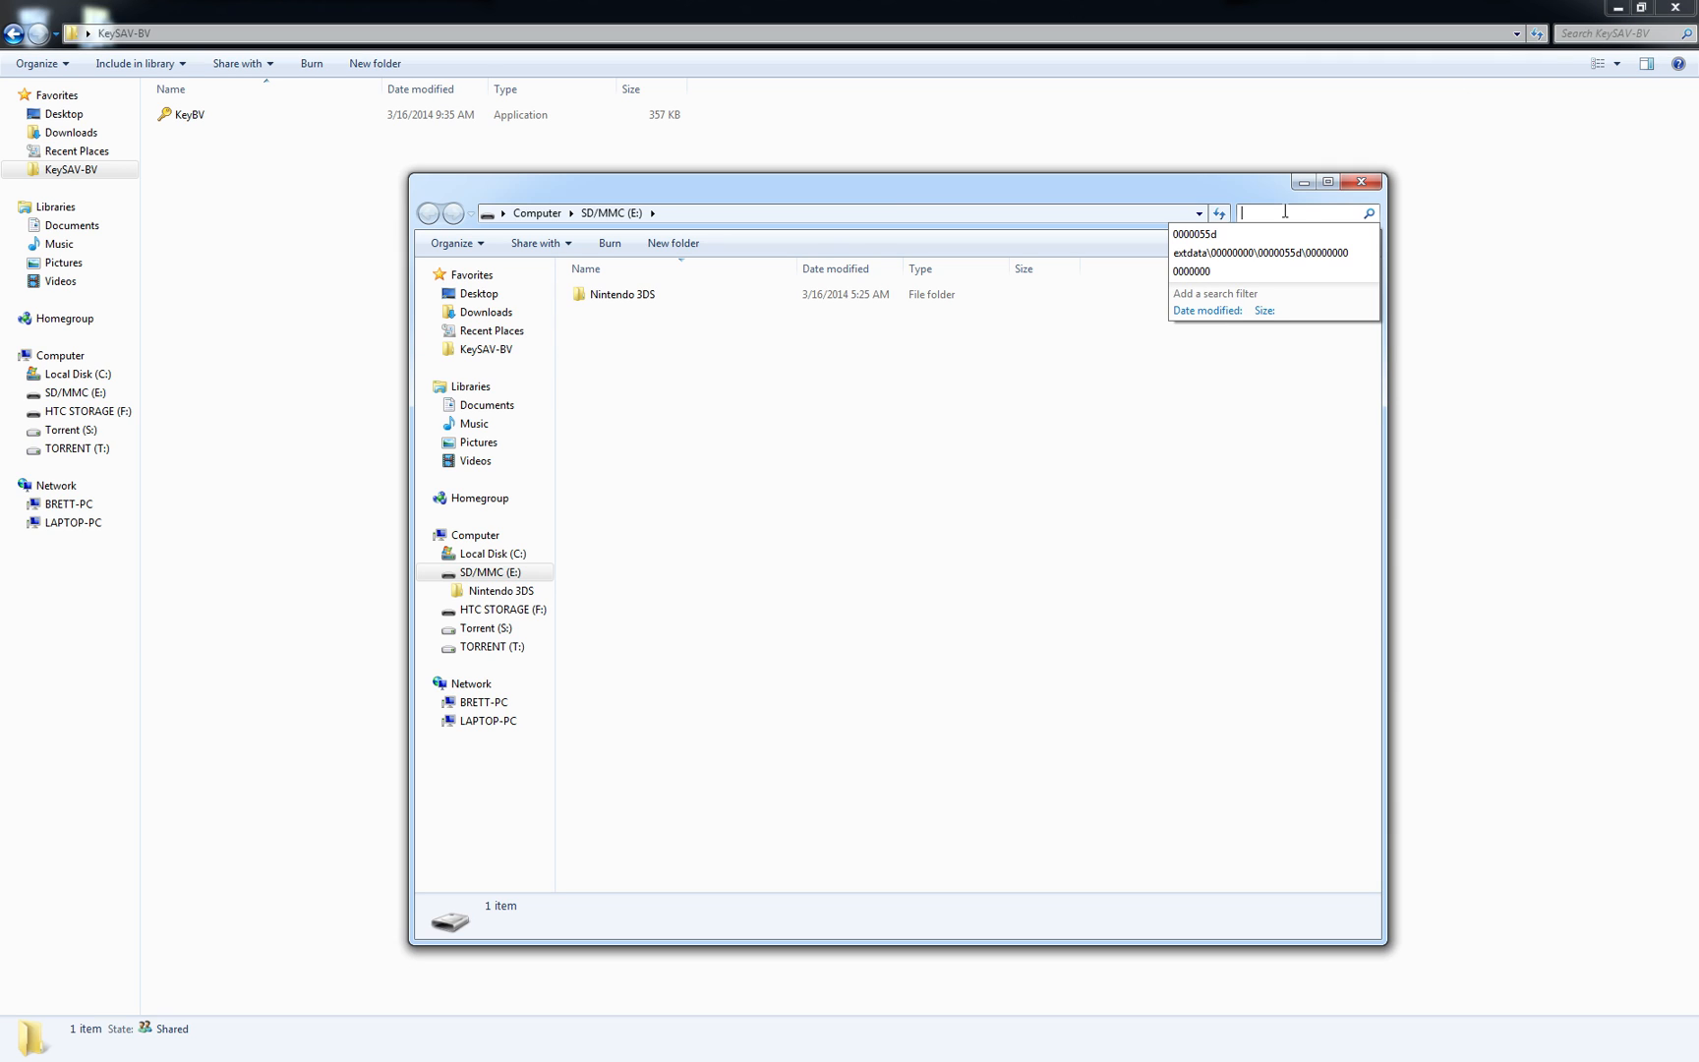
text(00000)
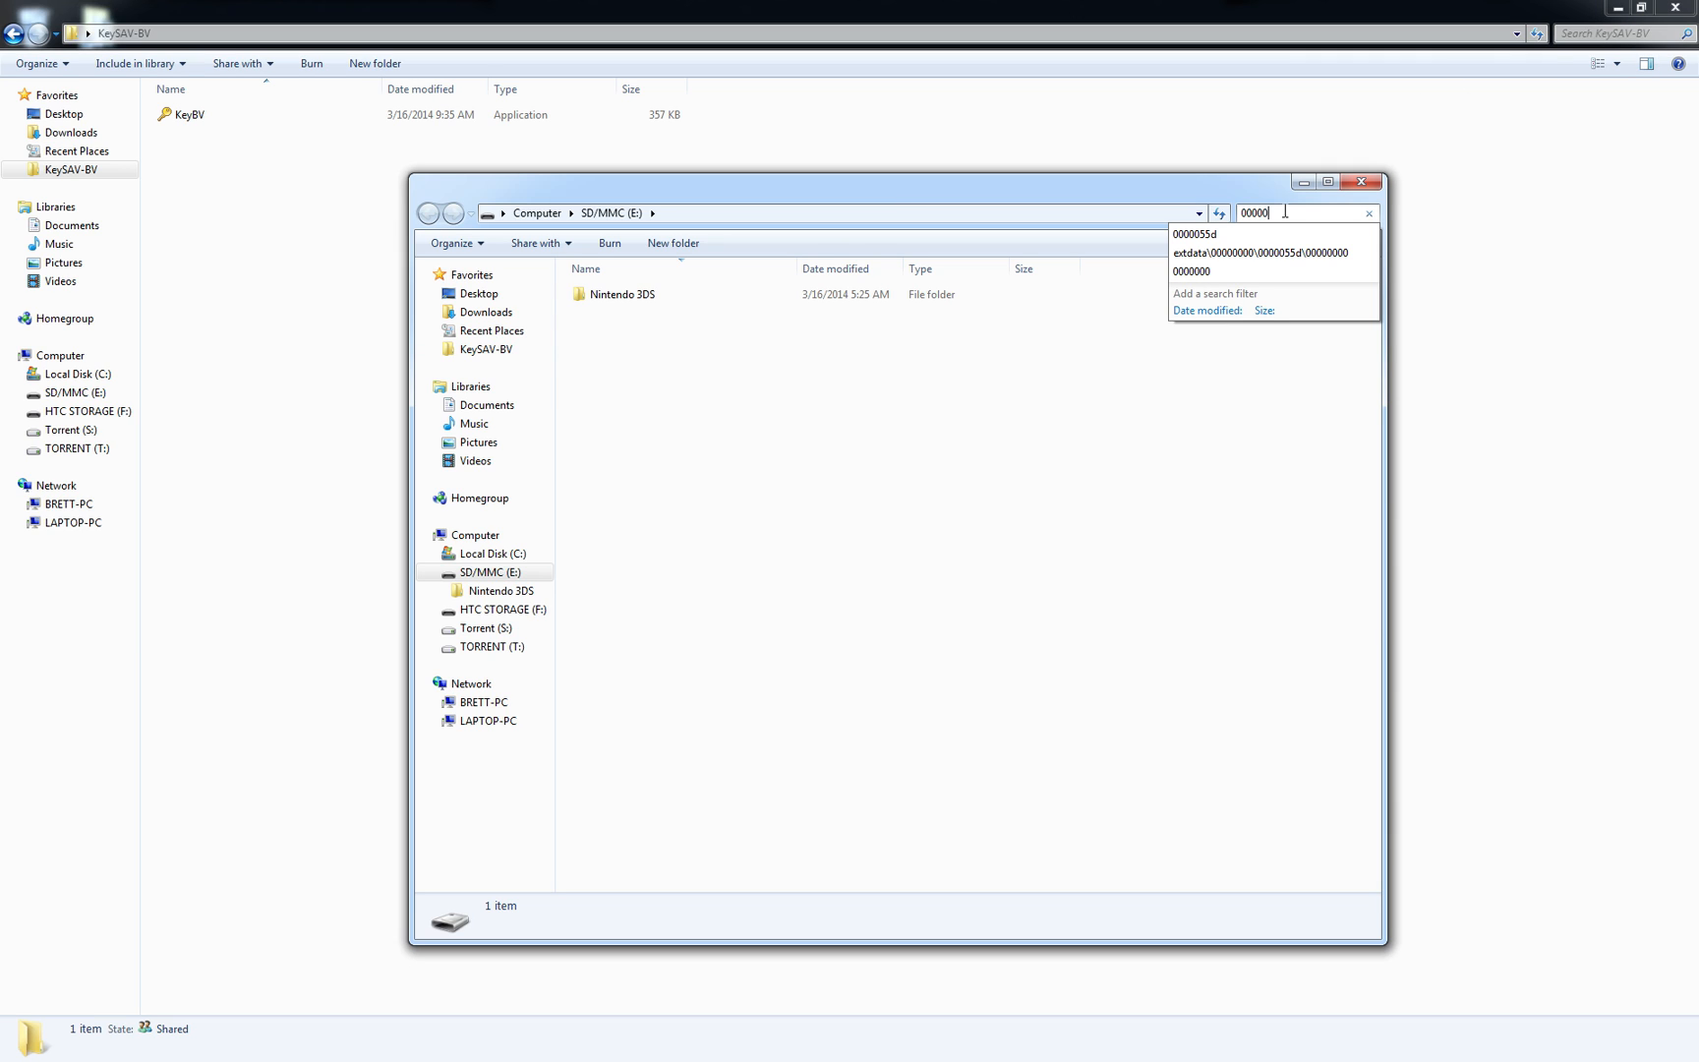
click(1196, 232)
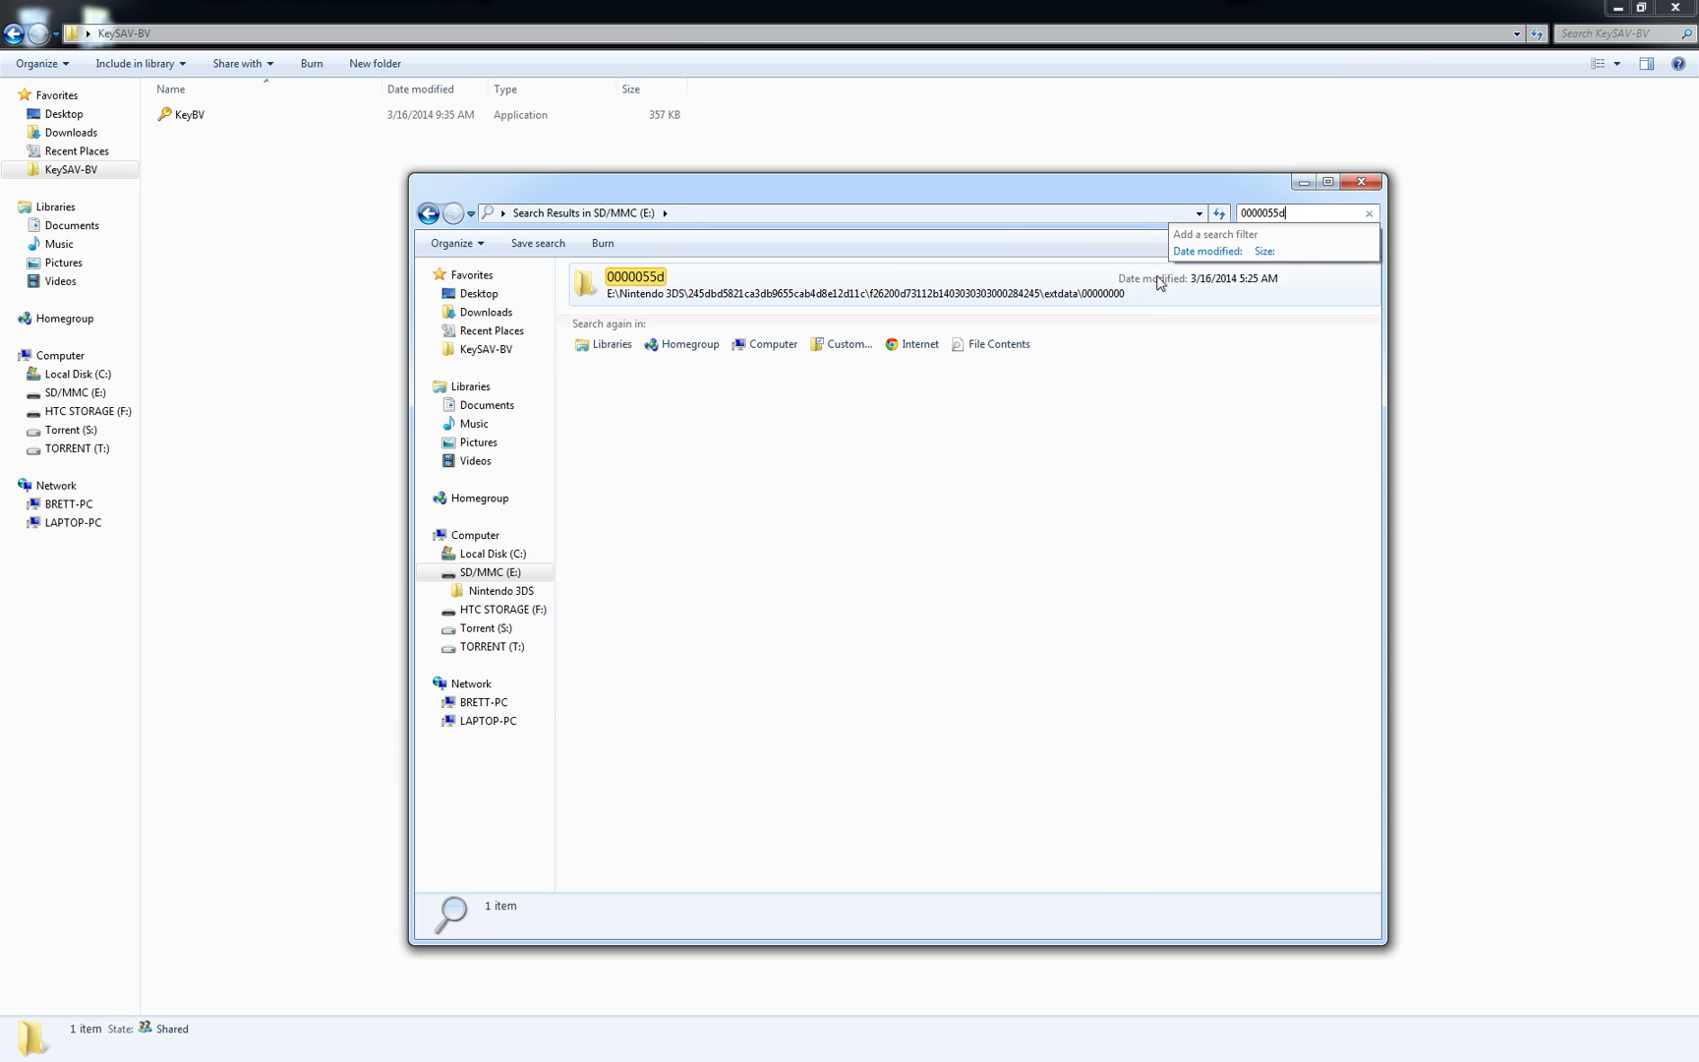
double_click(635, 285)
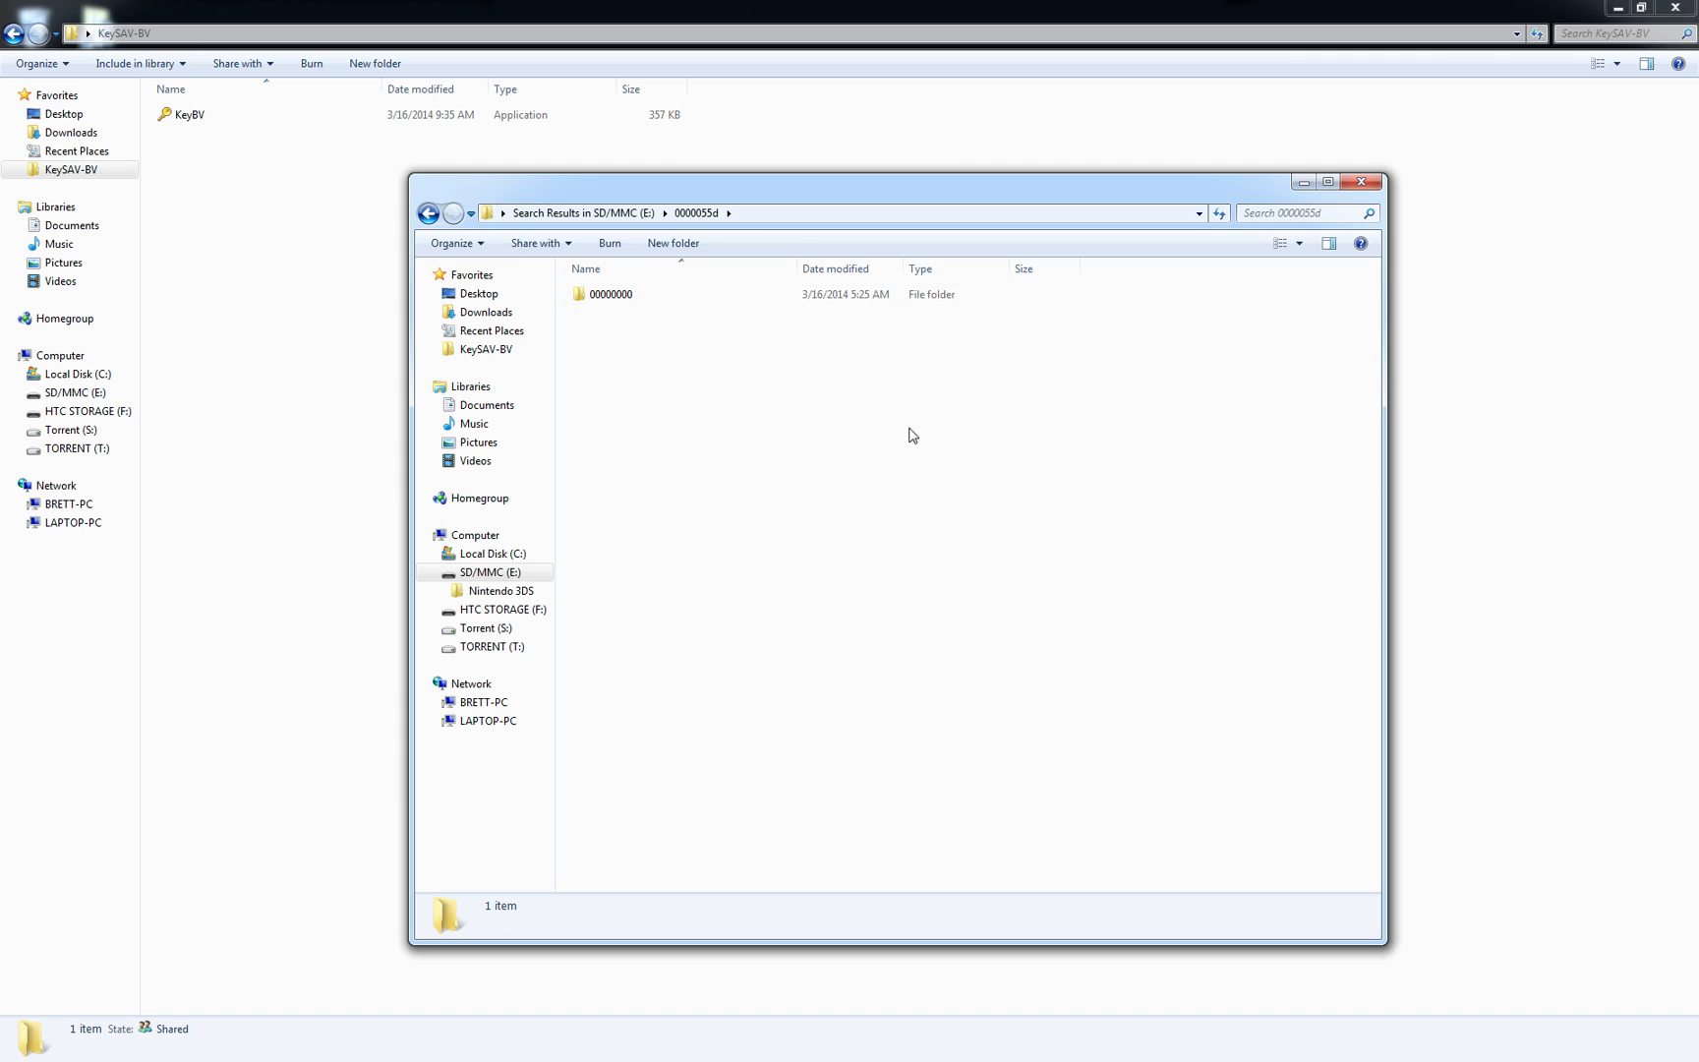
click(609, 293)
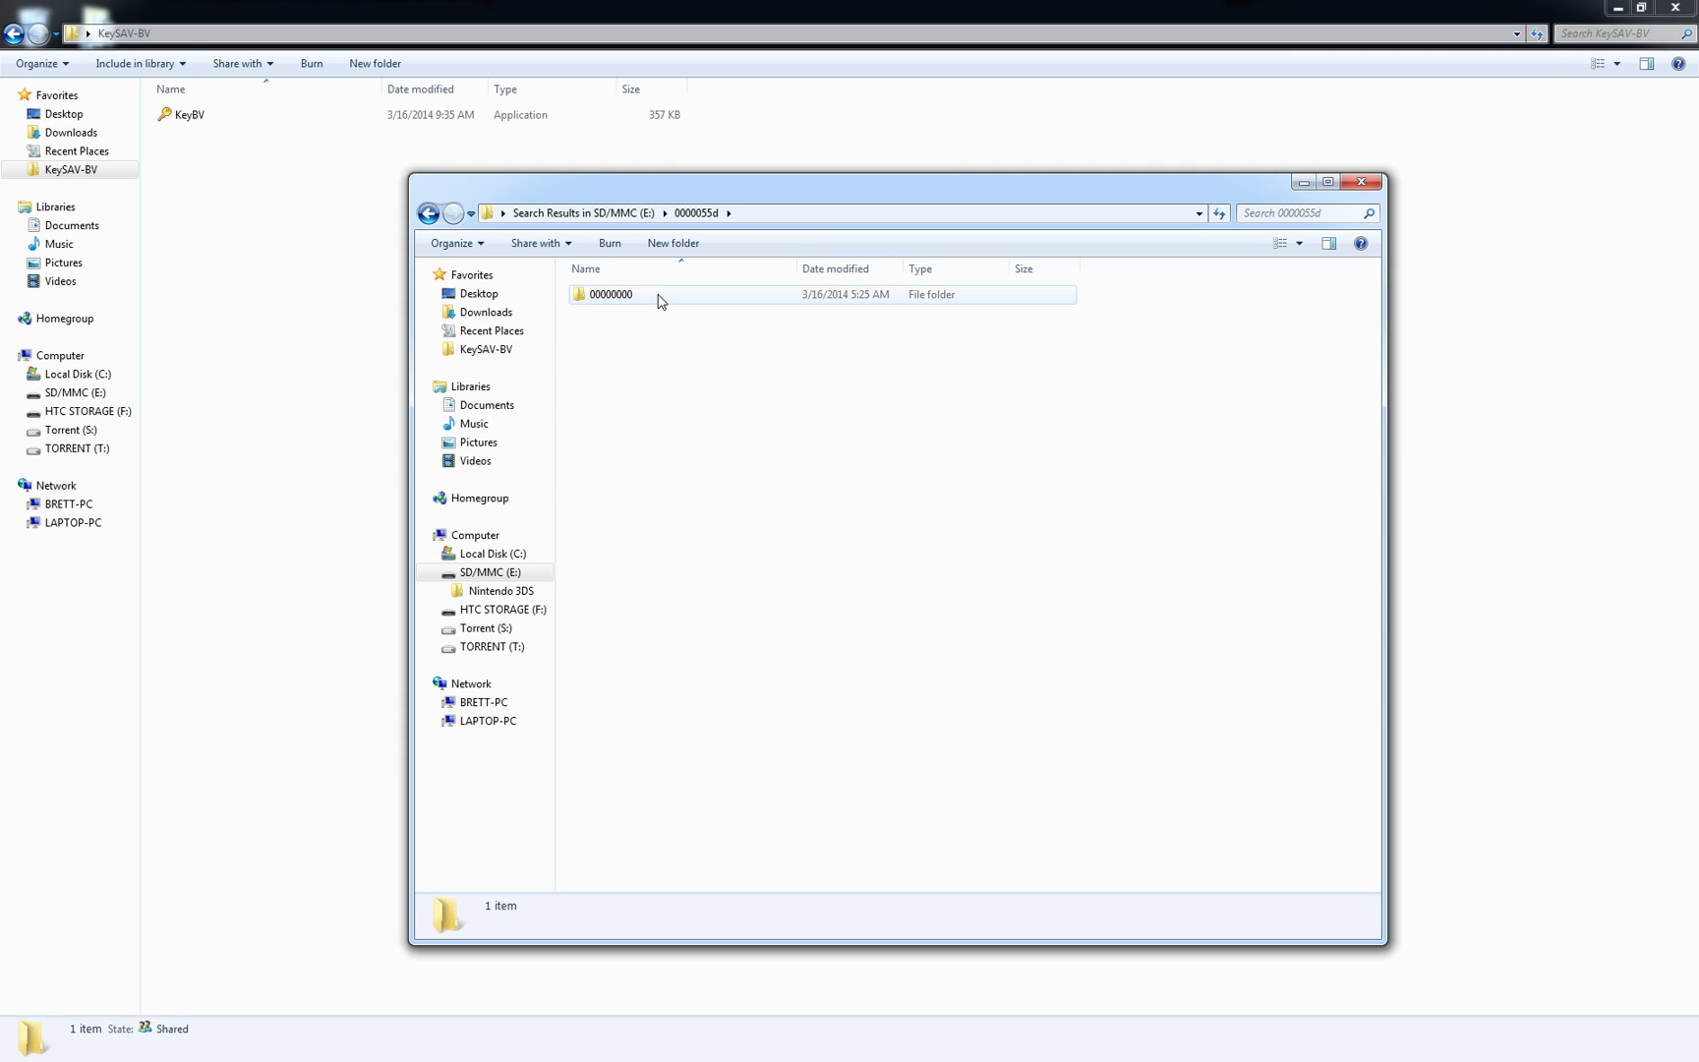
- Enter the 00000000 folder and select 00000003, the most recently modified file
double_click(610, 293)
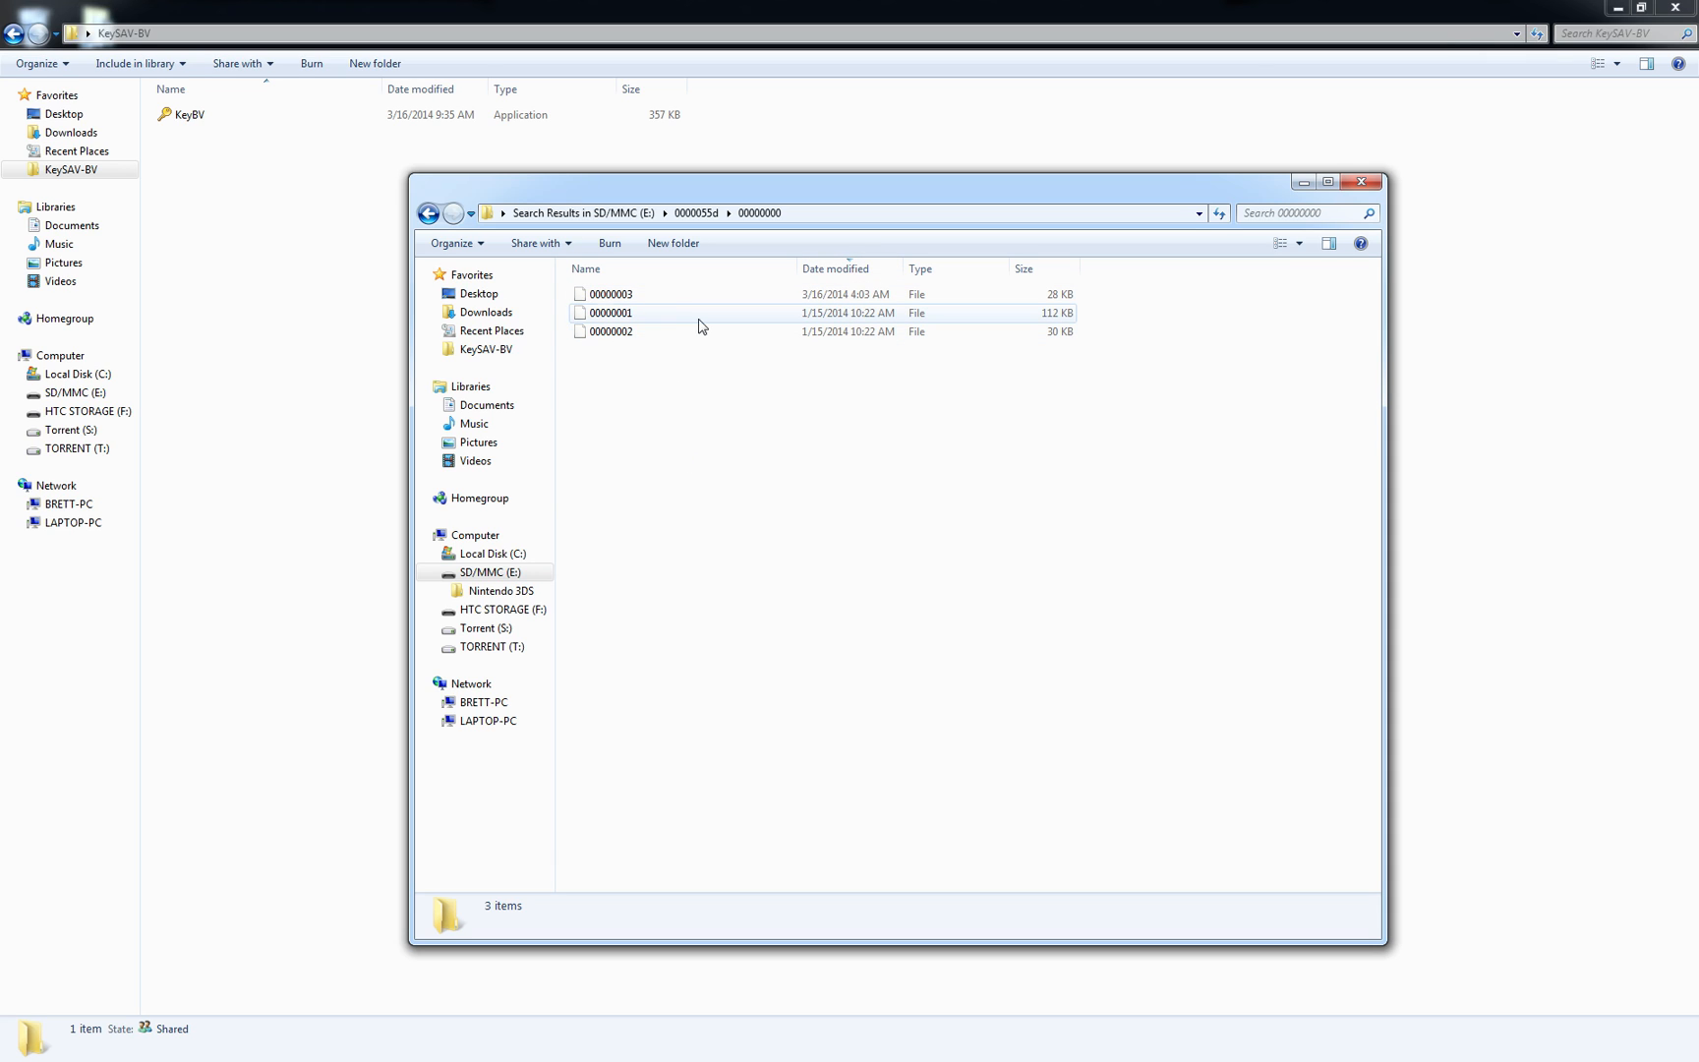
click(610, 293)
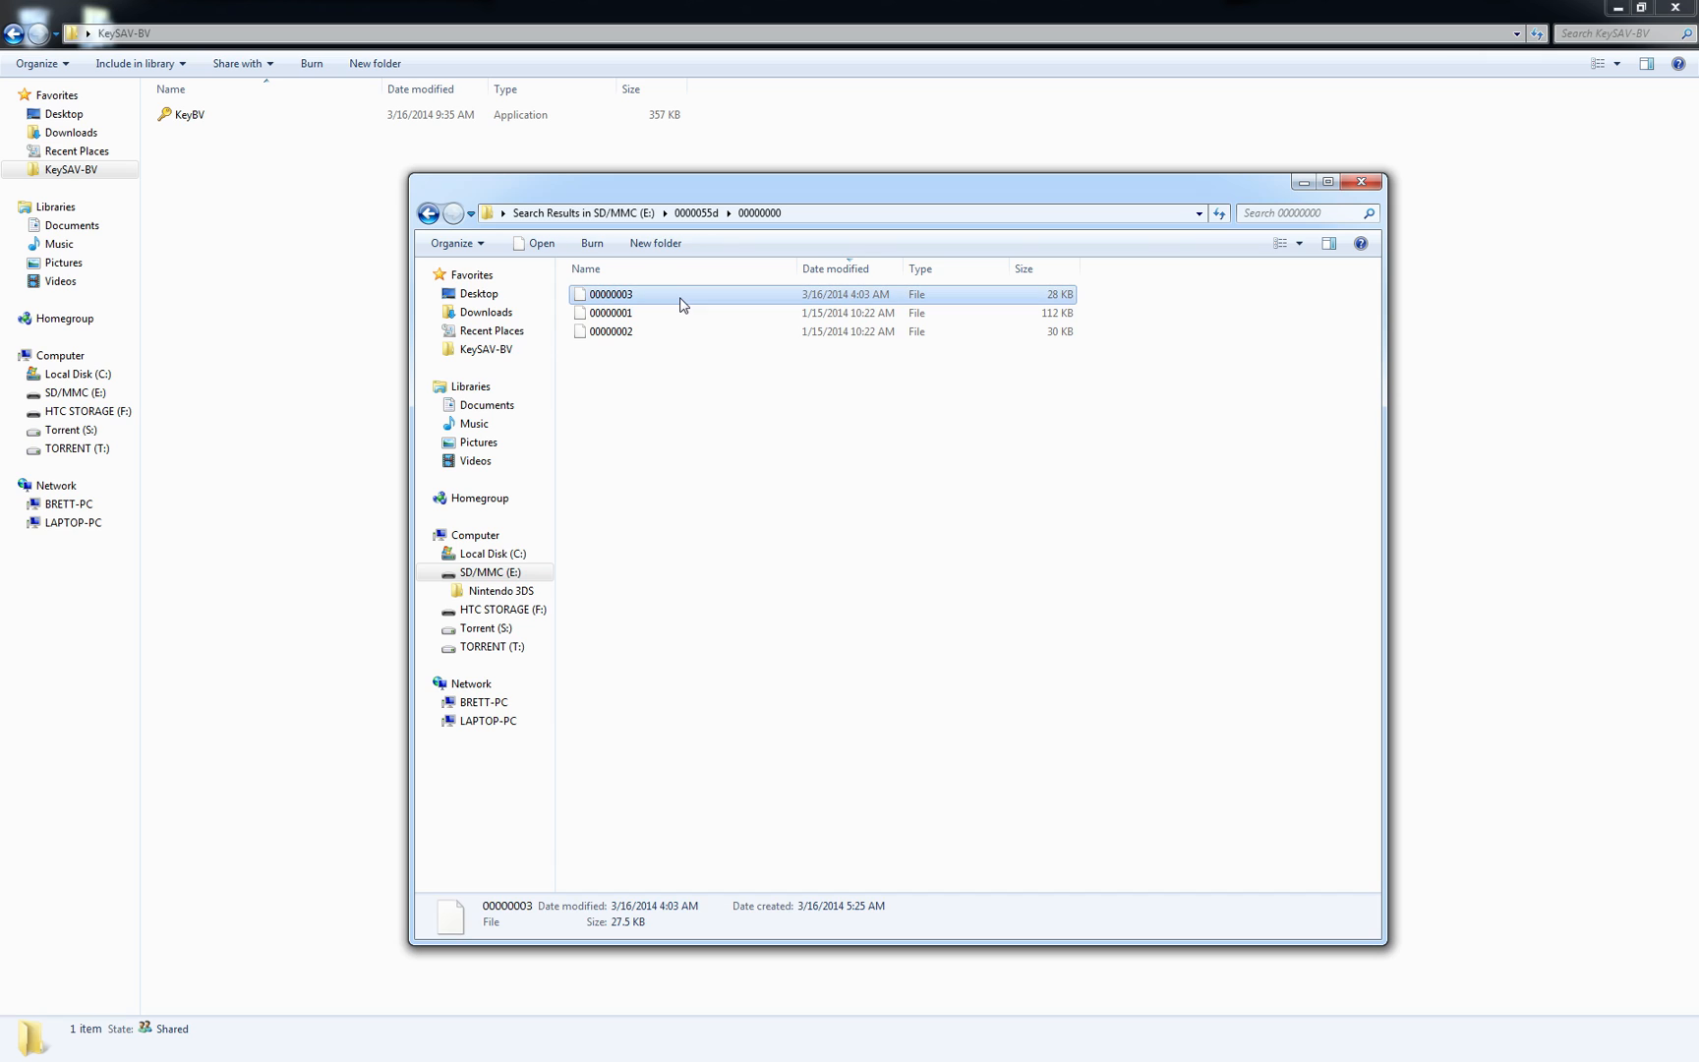
mouse_move(724, 295)
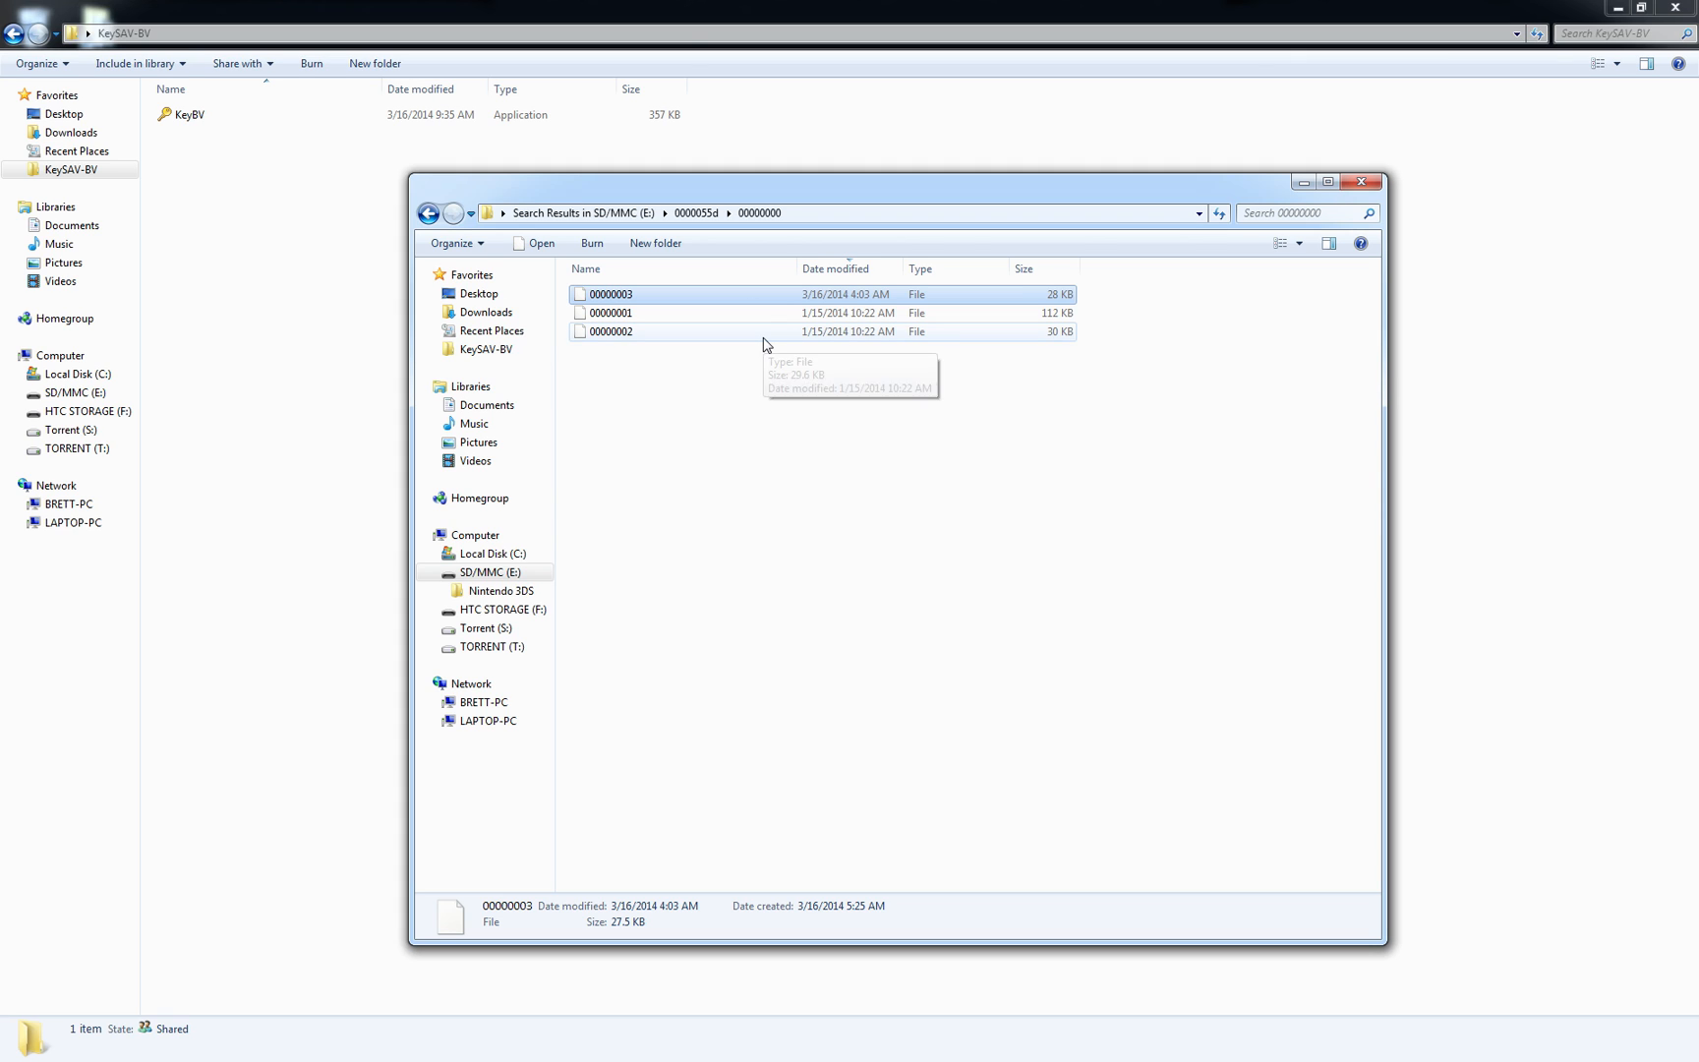
mouse_move(759, 304)
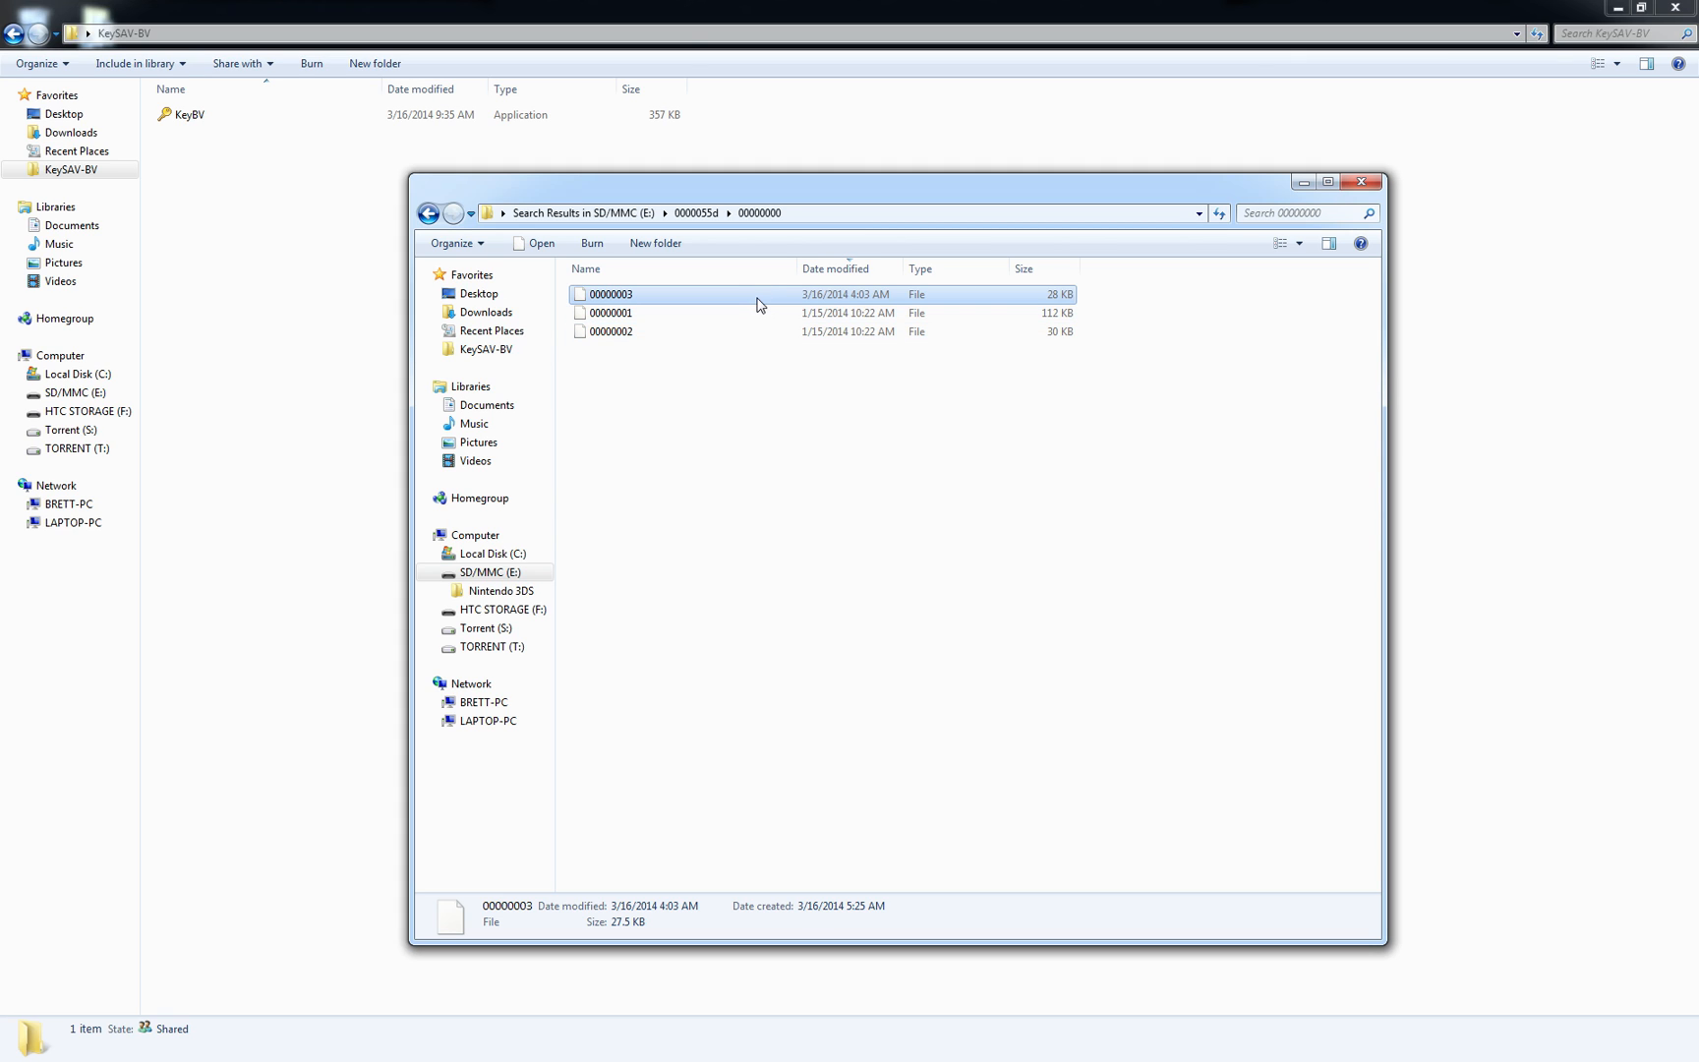
- Cut 00000003, move it into the KeySAV-BV folder beside KeyBV, and begin renaming it
right_click(610, 293)
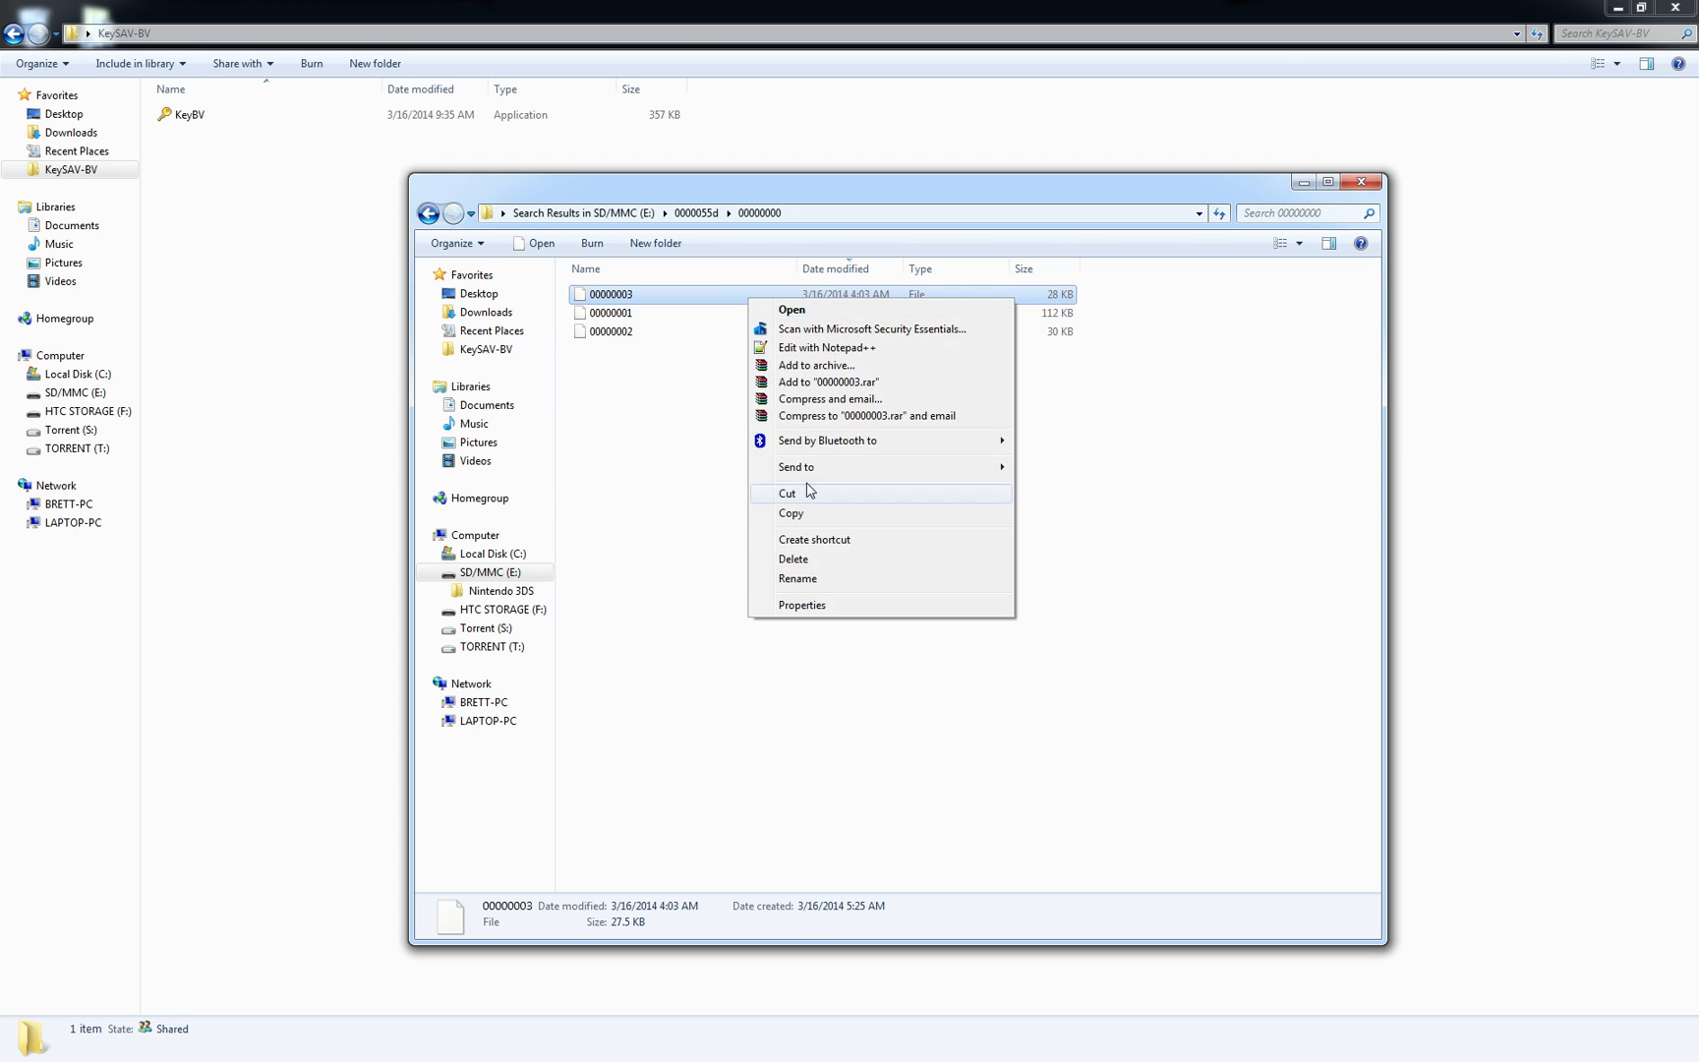
click(307, 207)
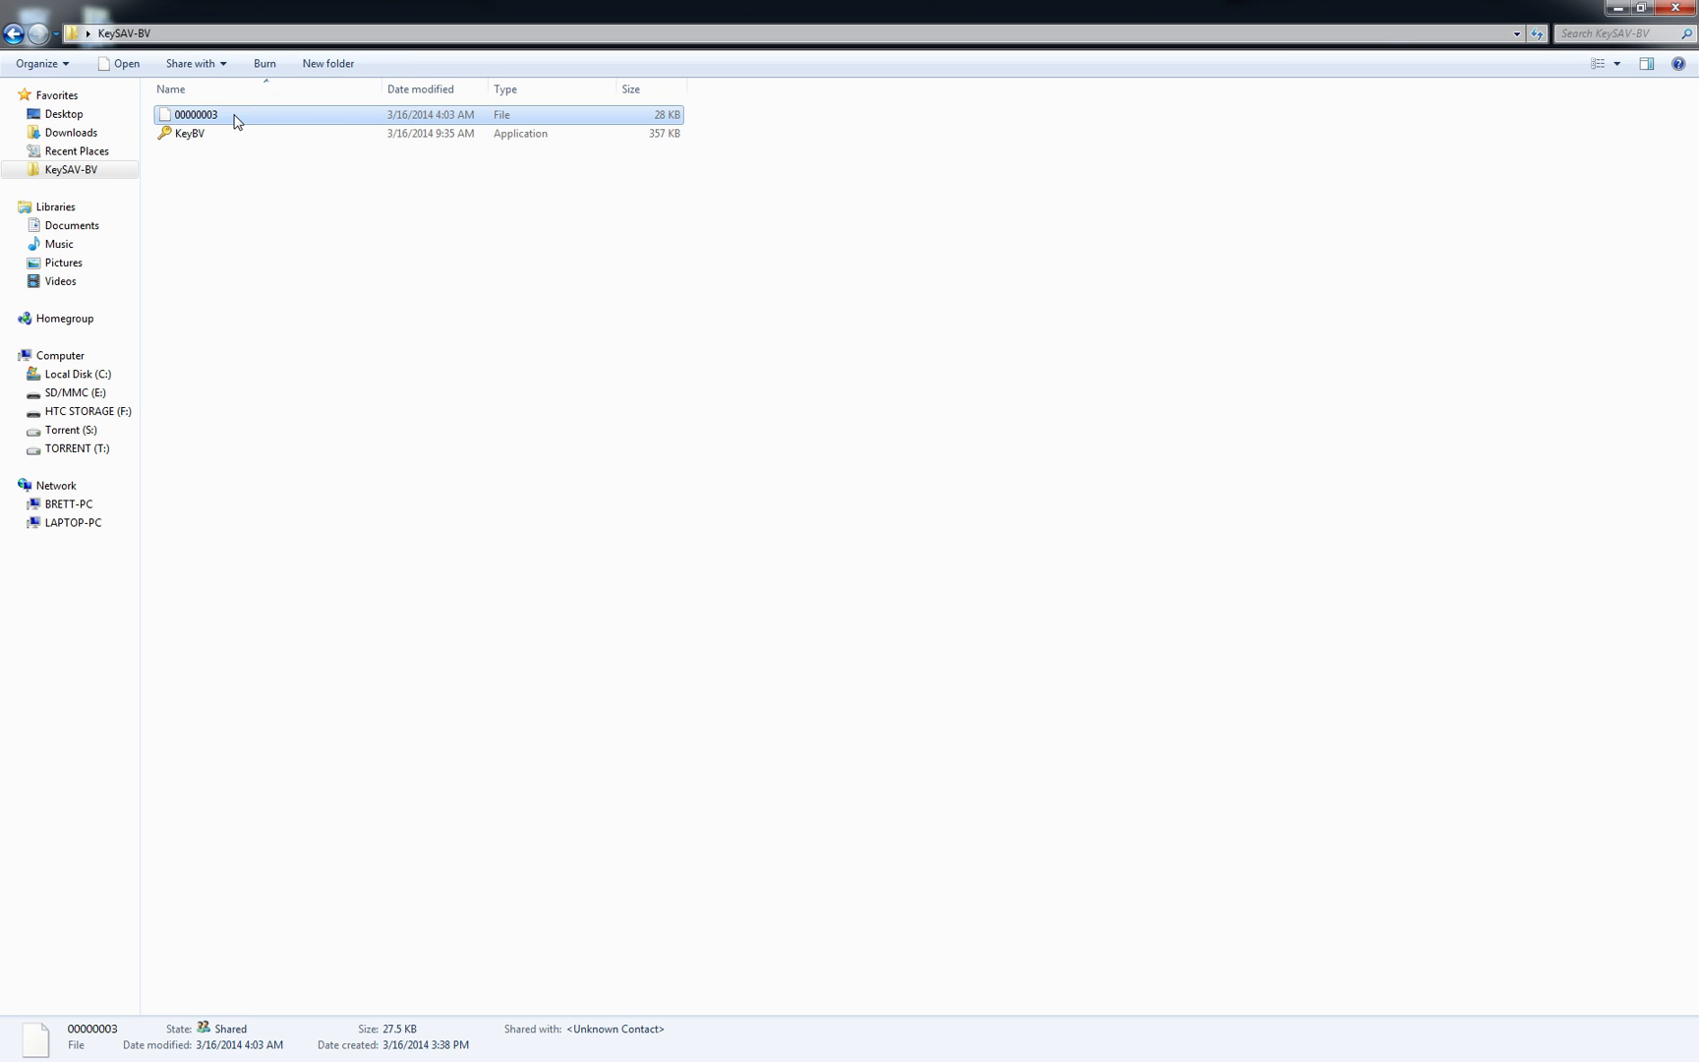
click(195, 114)
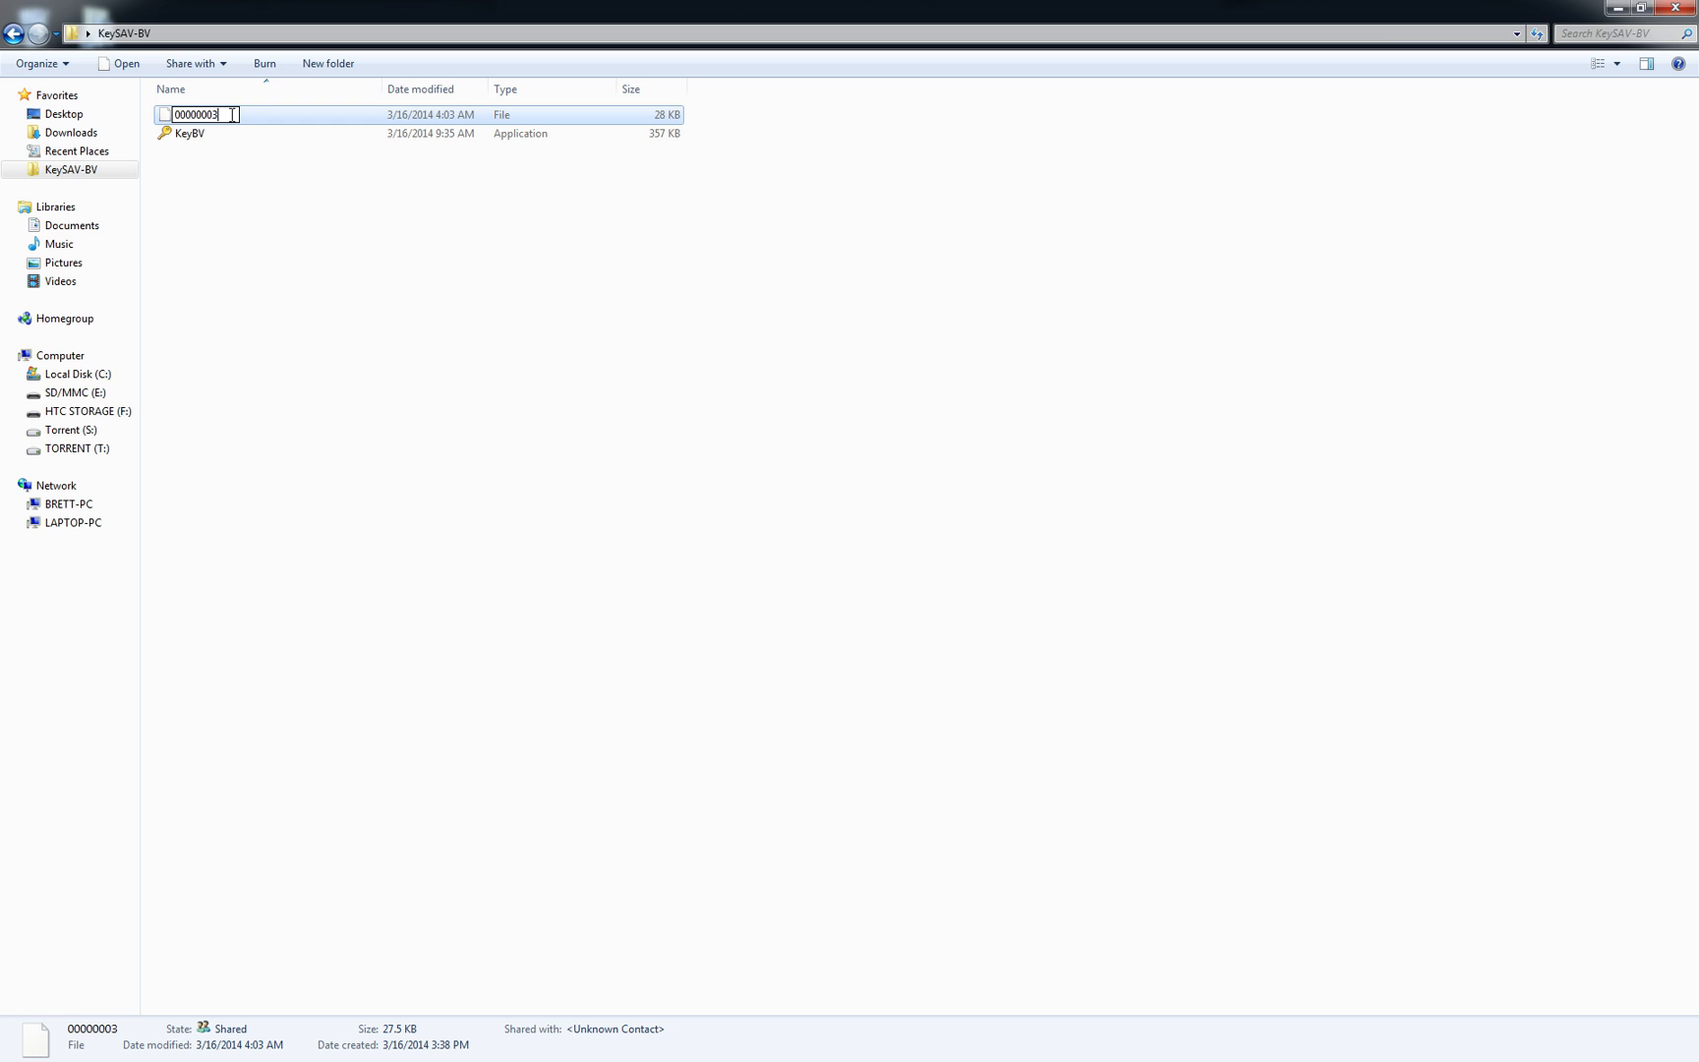